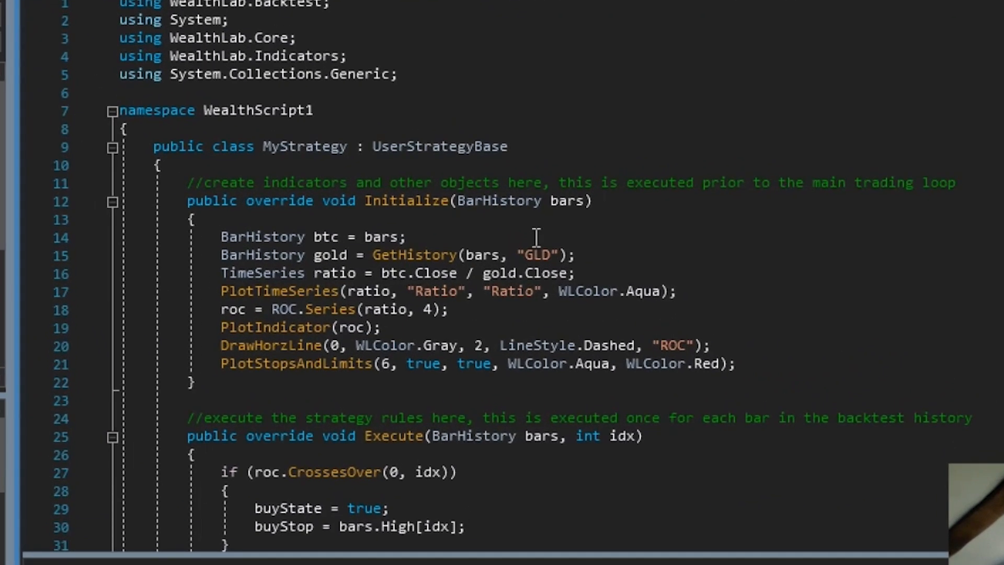
mouse_move(320, 237)
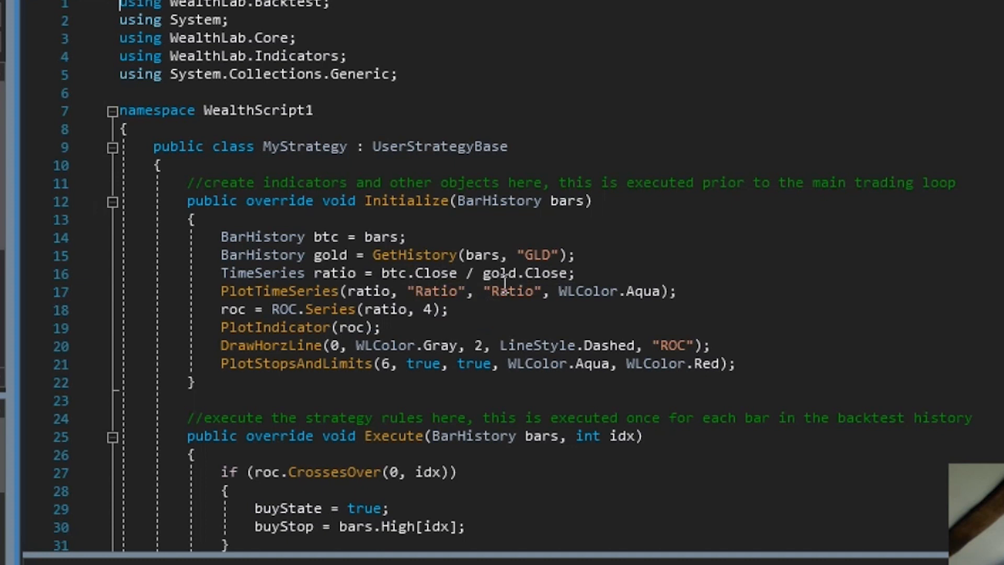
mouse_move(501, 273)
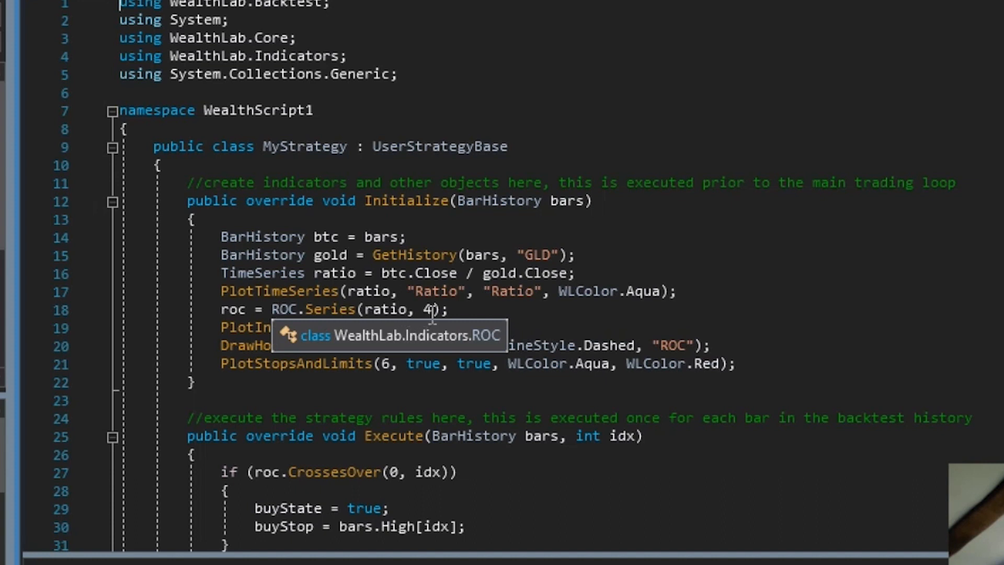
Show the Saylor Schiff backtest settings: BTC.USD weekly, 5000 capital, 100% equity sizing
left_click(126, 8)
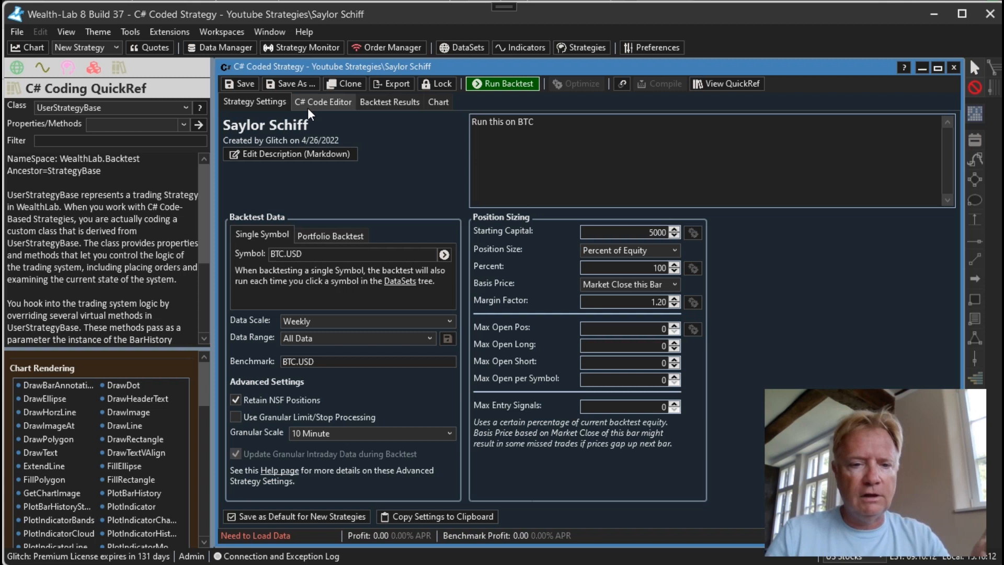
Return to the Saylor Schiff strategy's C# code after reading the video's signal rules
left_click(323, 102)
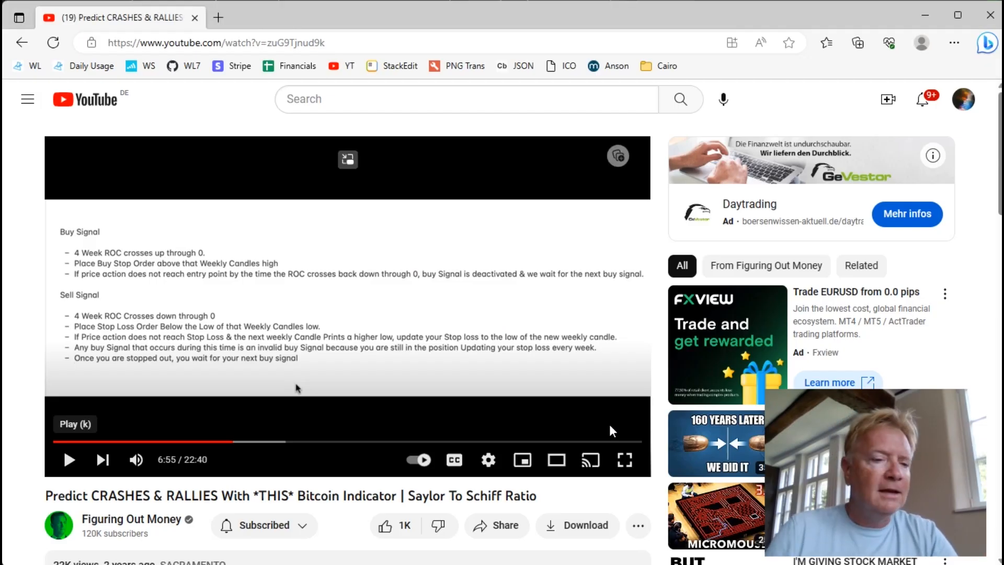
mouse_move(443, 336)
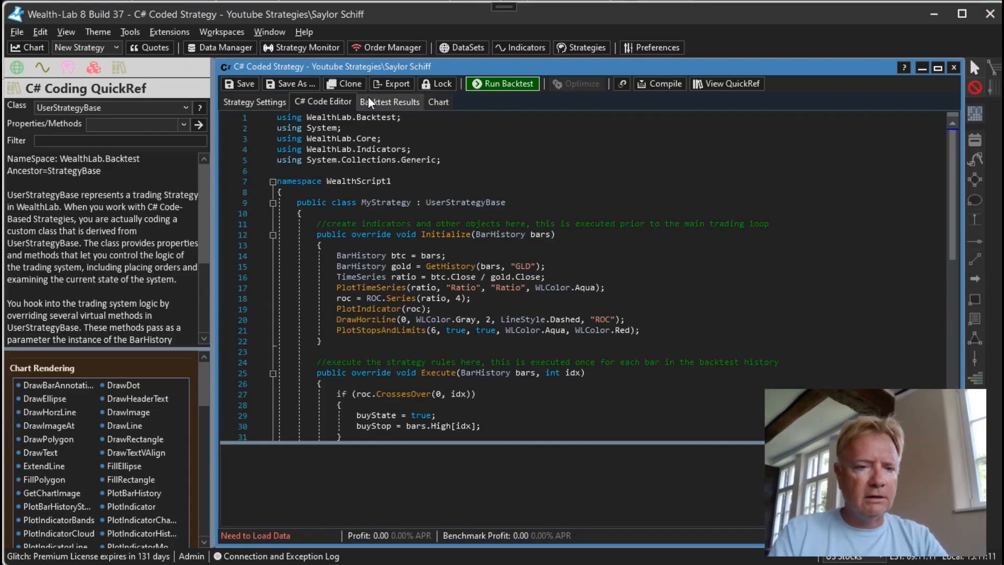
Set the Data Range to Most Recent 10 Years and run the backtest
left_click(254, 101)
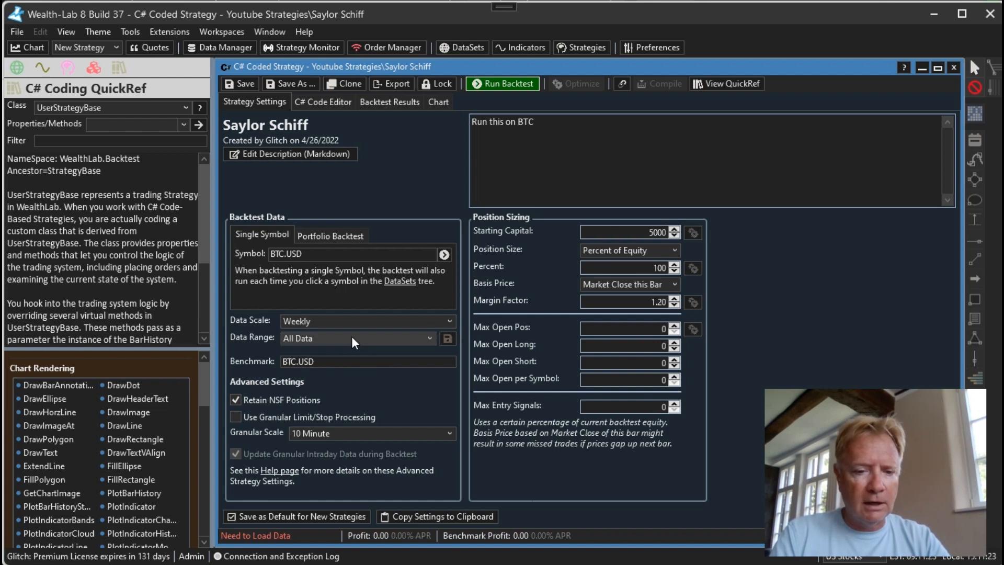
left_click(358, 337)
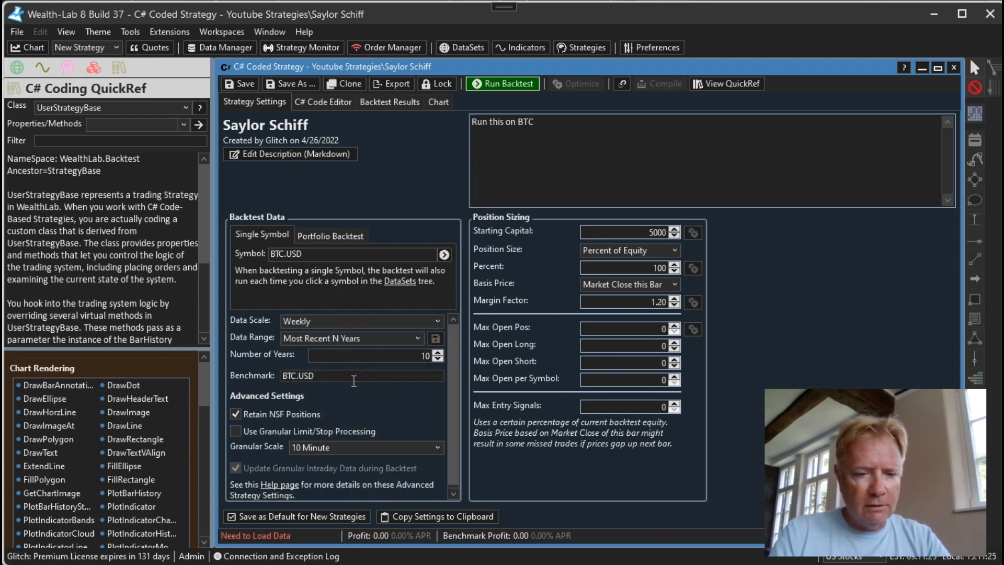
mouse_move(553, 227)
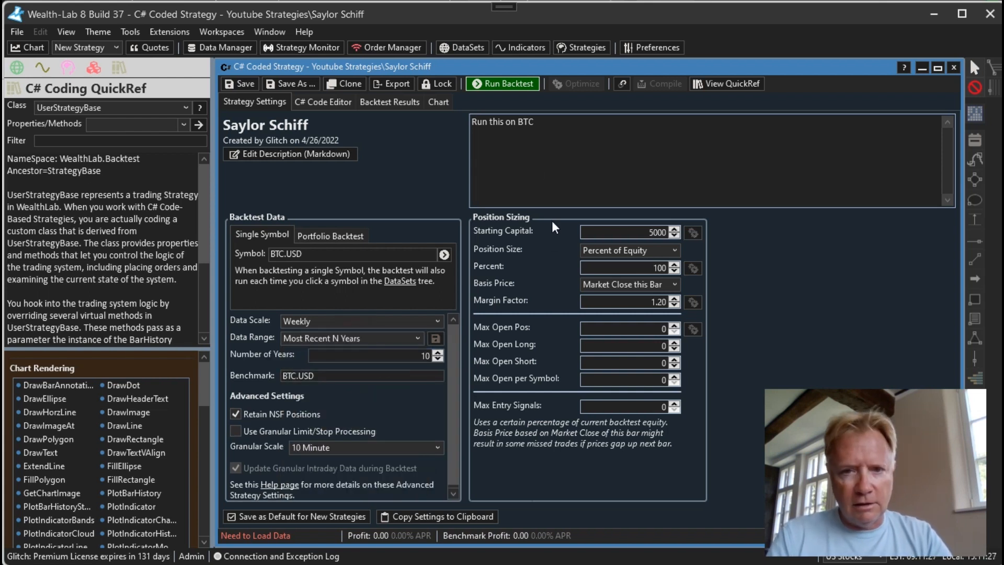
left_click(502, 84)
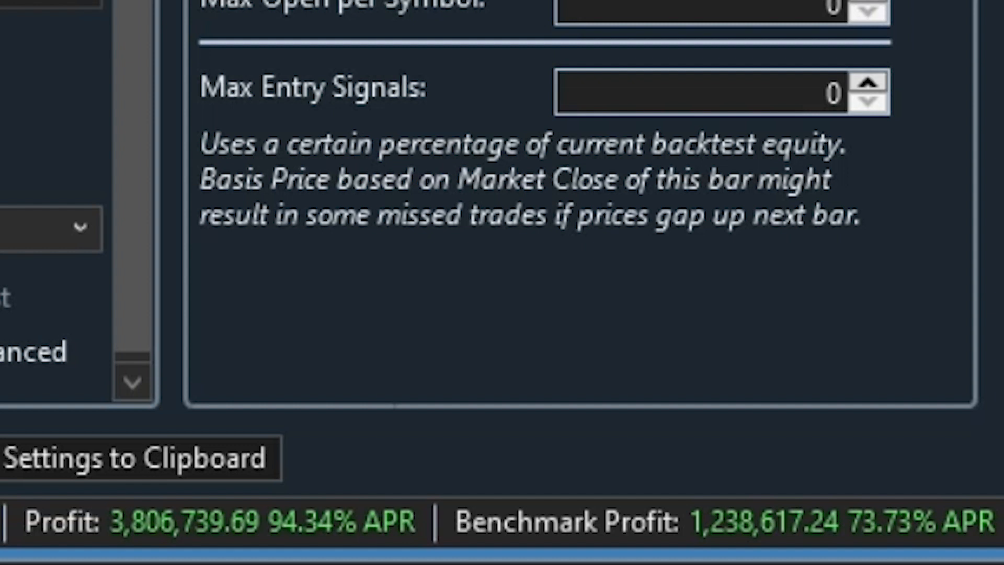
mouse_move(637, 470)
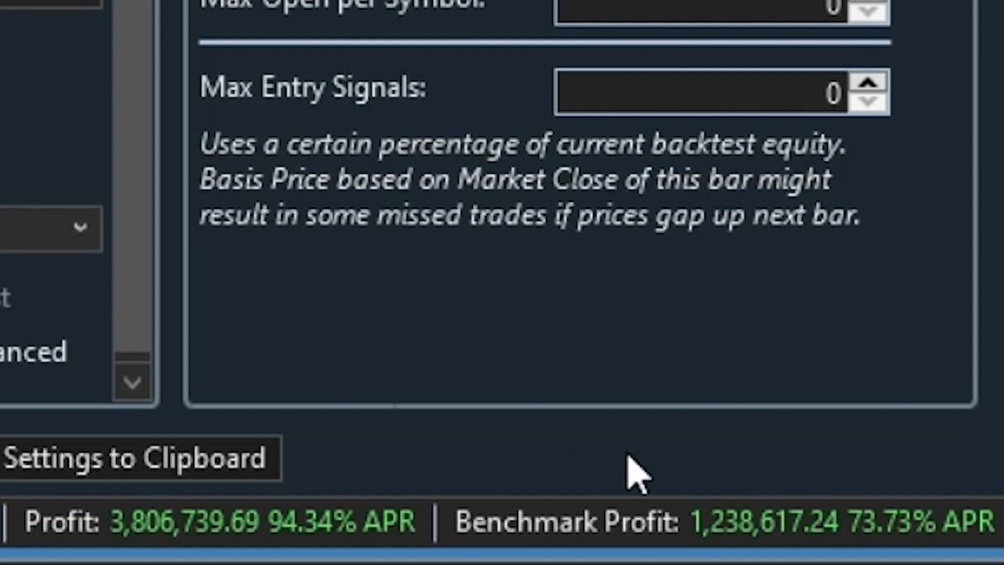
mouse_move(865, 537)
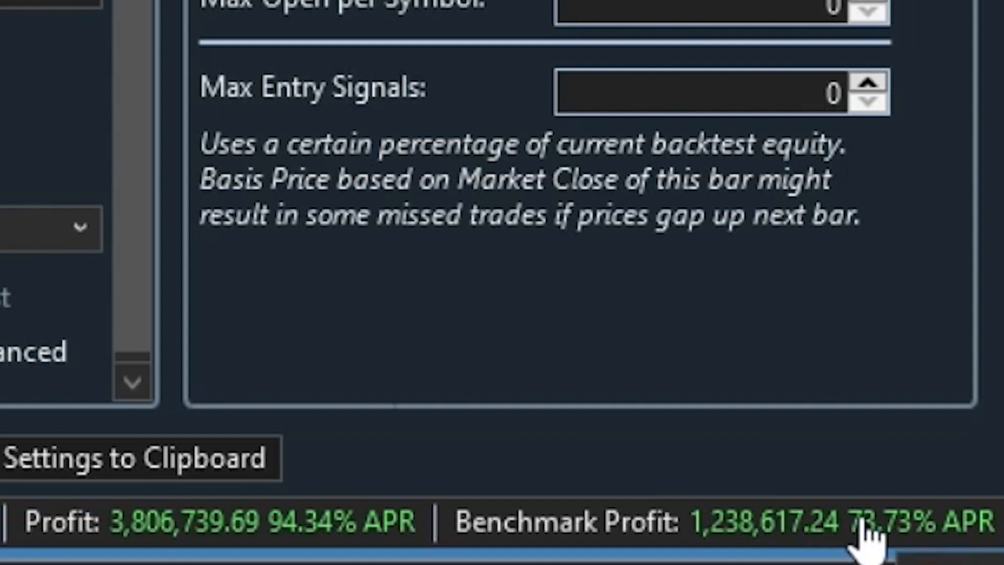
mouse_move(717, 544)
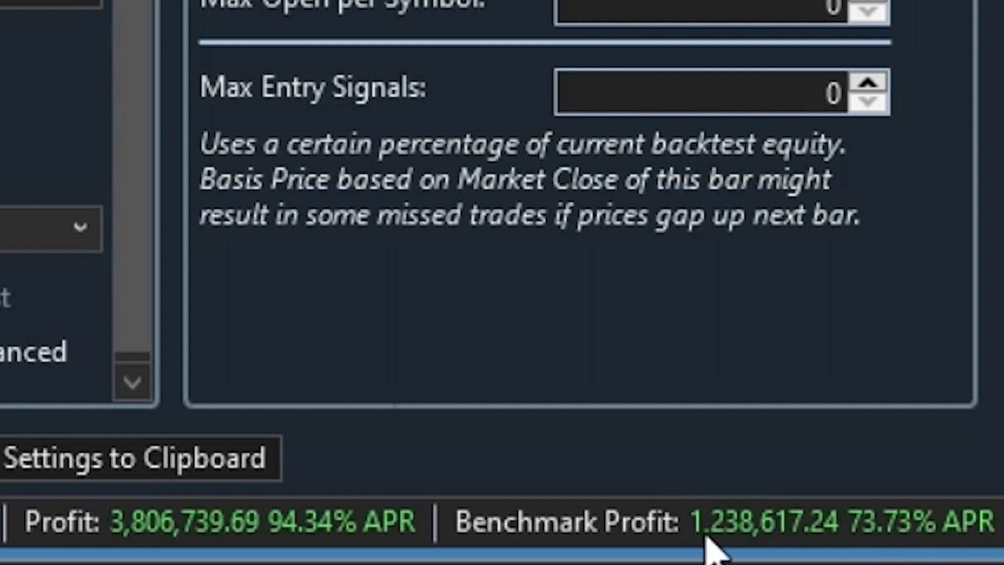
mouse_move(316, 555)
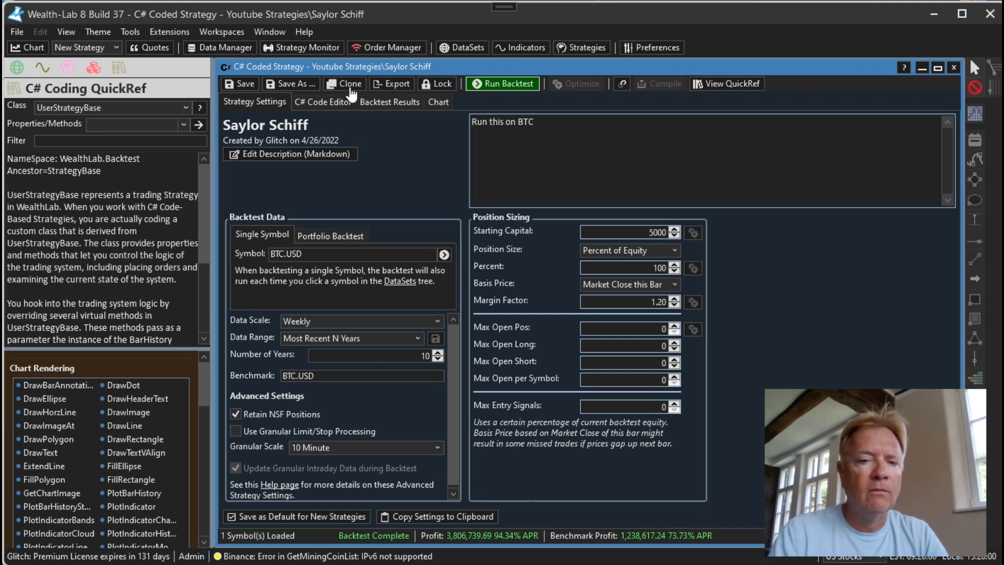
Review the equity curve (peak near 4.36M, Nov 2021) and the drawdown curve
left_click(389, 101)
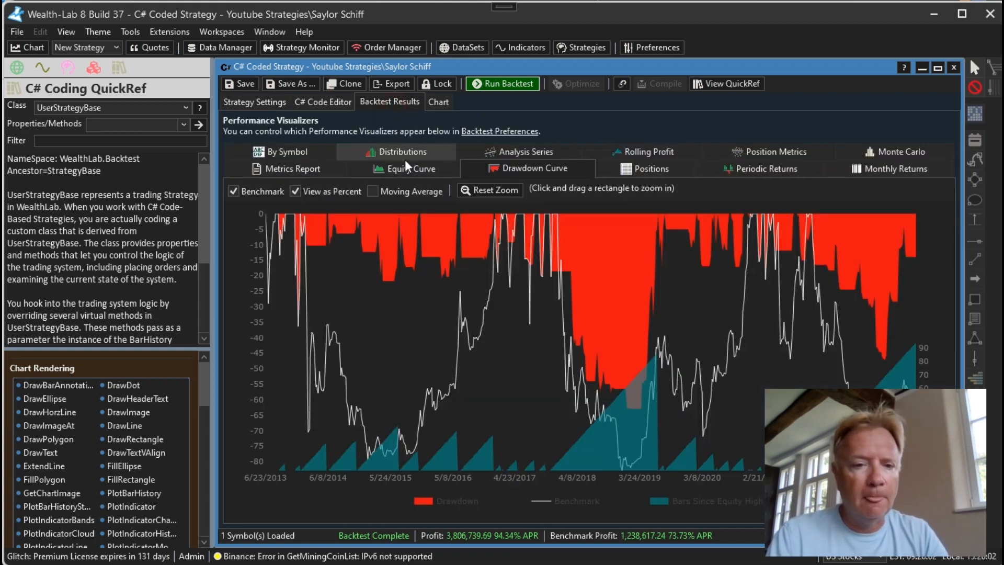
left_click(409, 168)
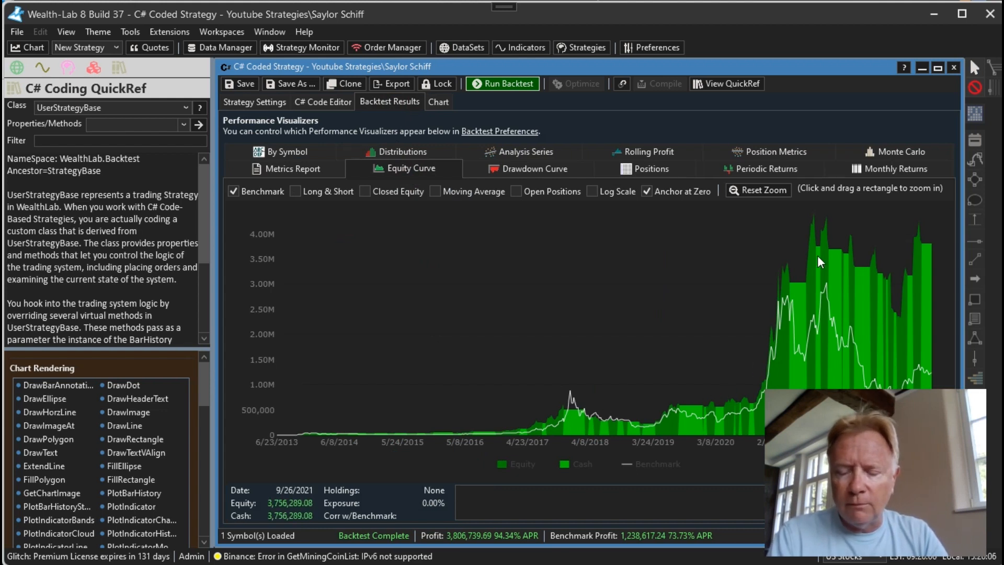
mouse_move(799, 313)
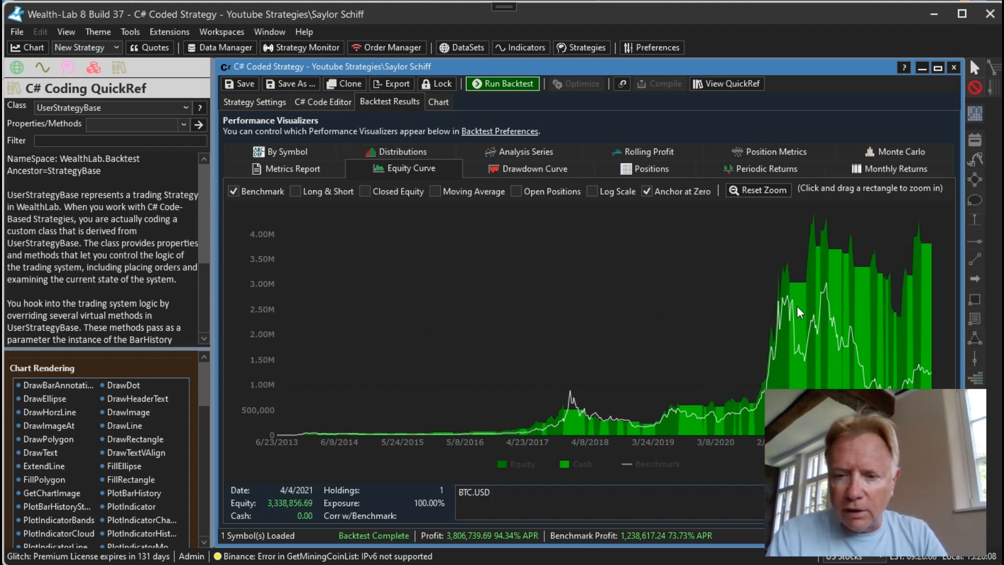
mouse_move(828, 289)
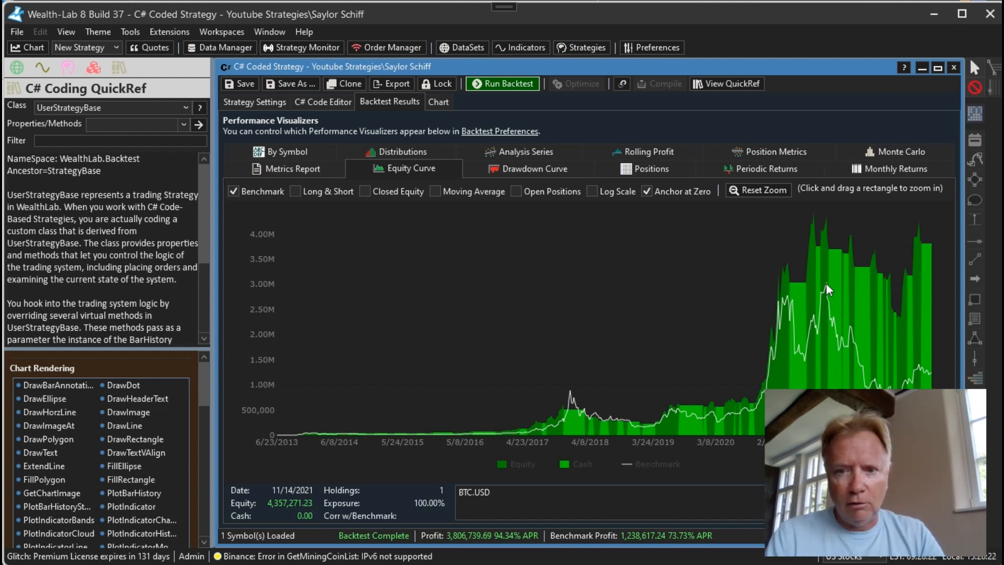
left_click(529, 168)
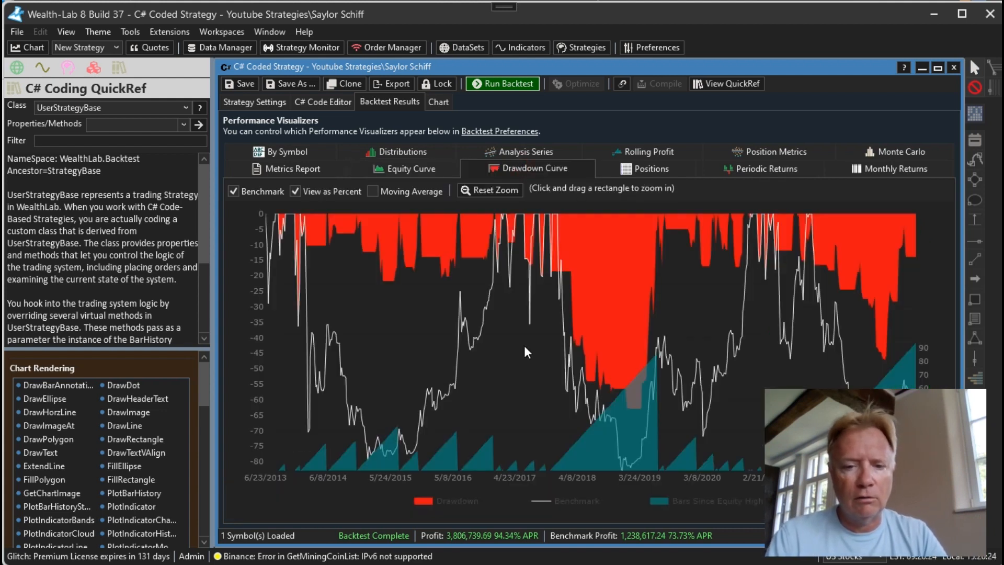
mouse_move(395, 264)
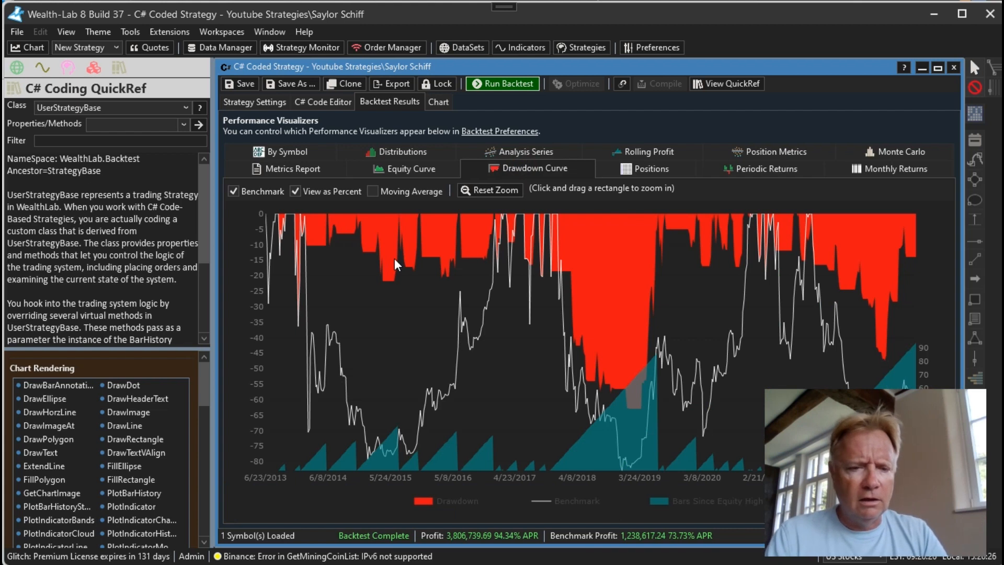
mouse_move(844, 256)
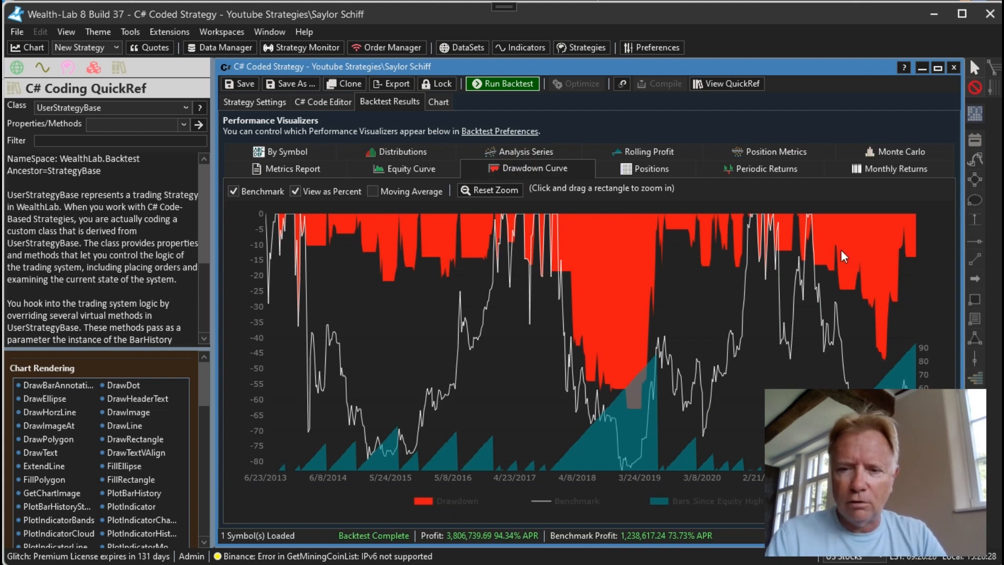
mouse_move(525, 250)
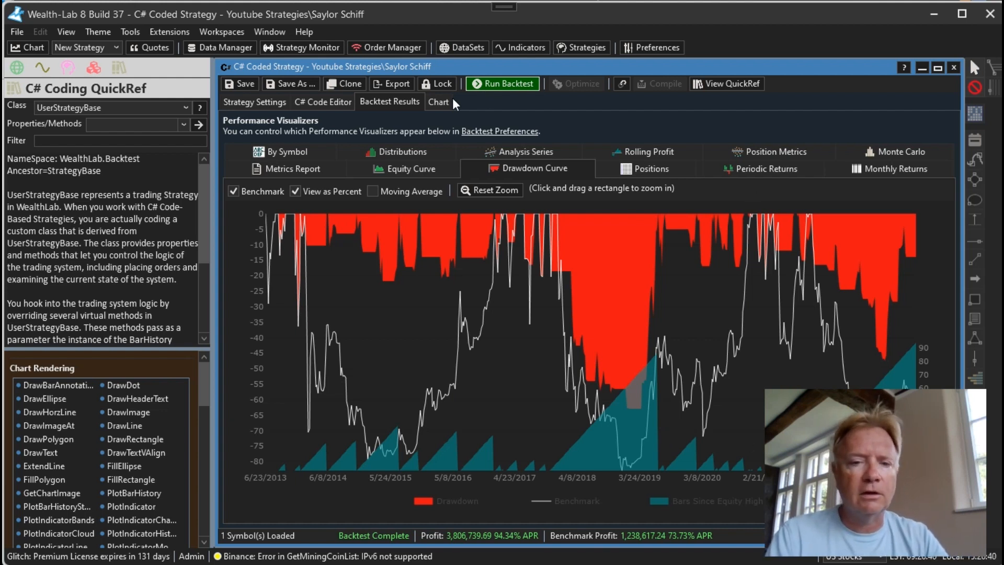
View the BTC.USD trades on the chart and read the Trailing Stop Exit labels
left_click(438, 102)
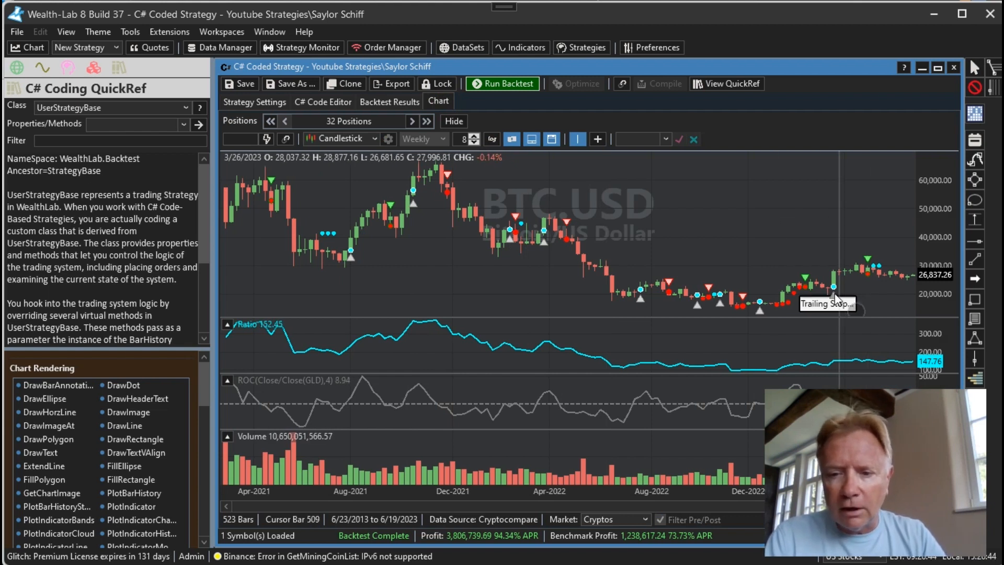
mouse_move(834, 288)
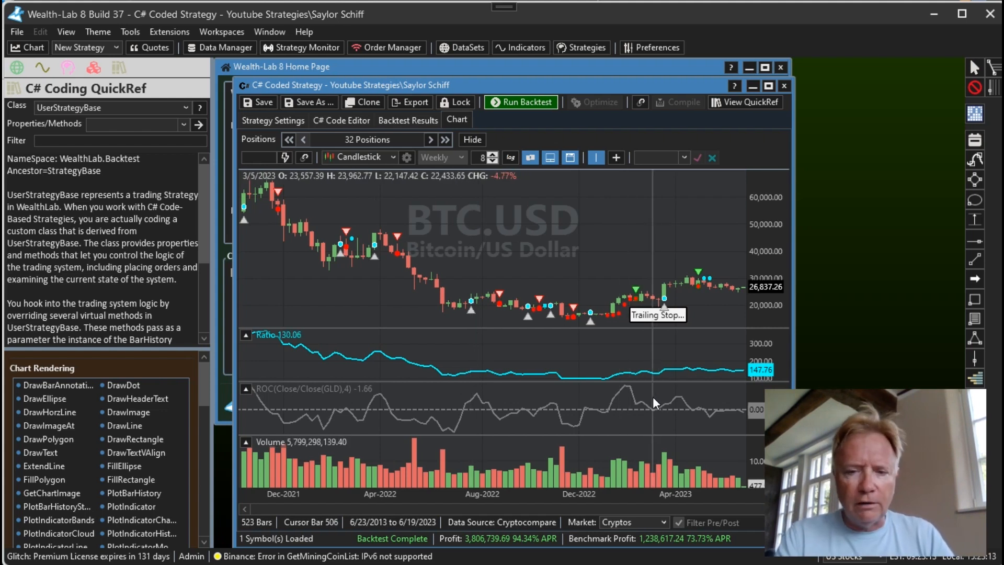
mouse_move(659, 402)
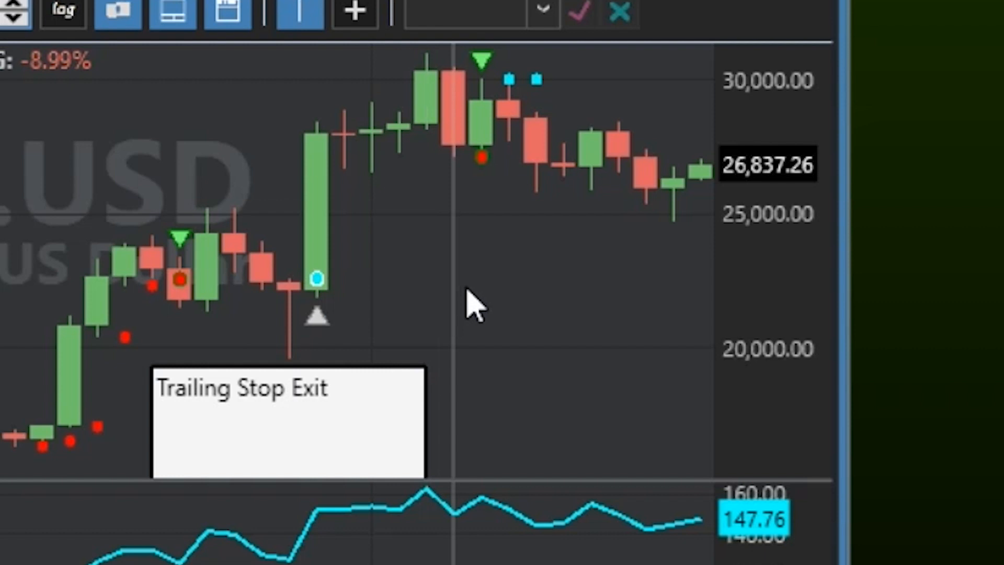
mouse_move(477, 272)
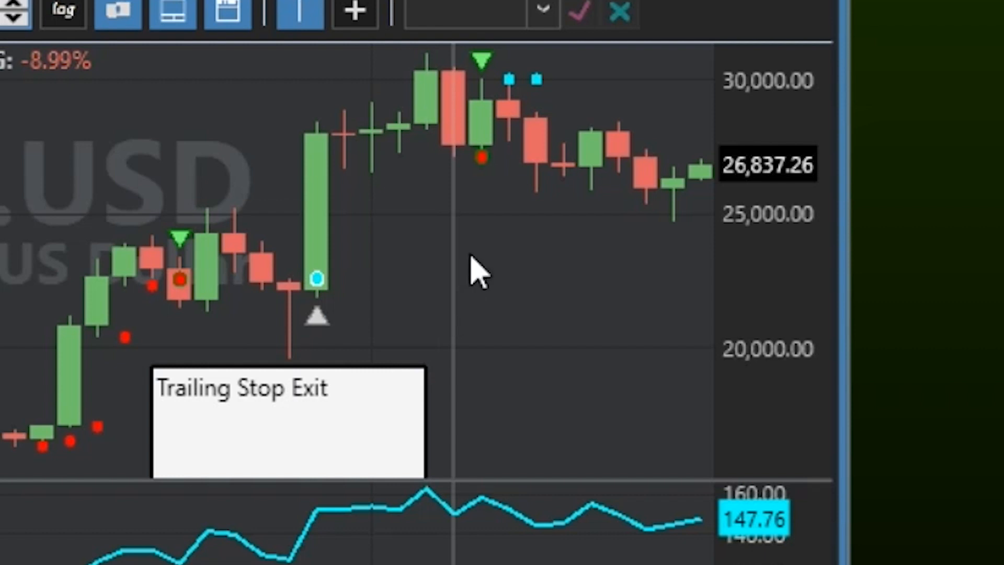
mouse_move(482, 76)
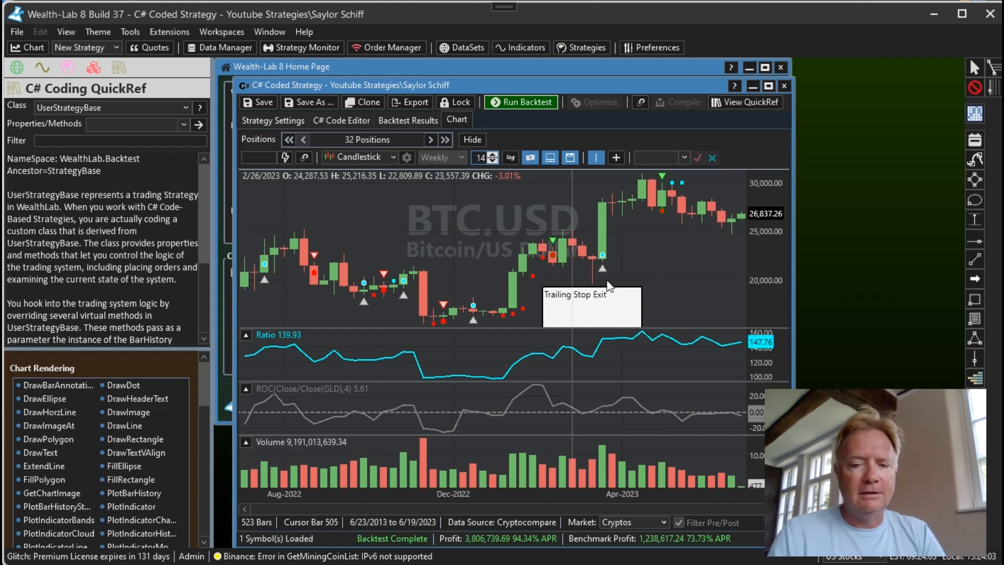
left_click(341, 119)
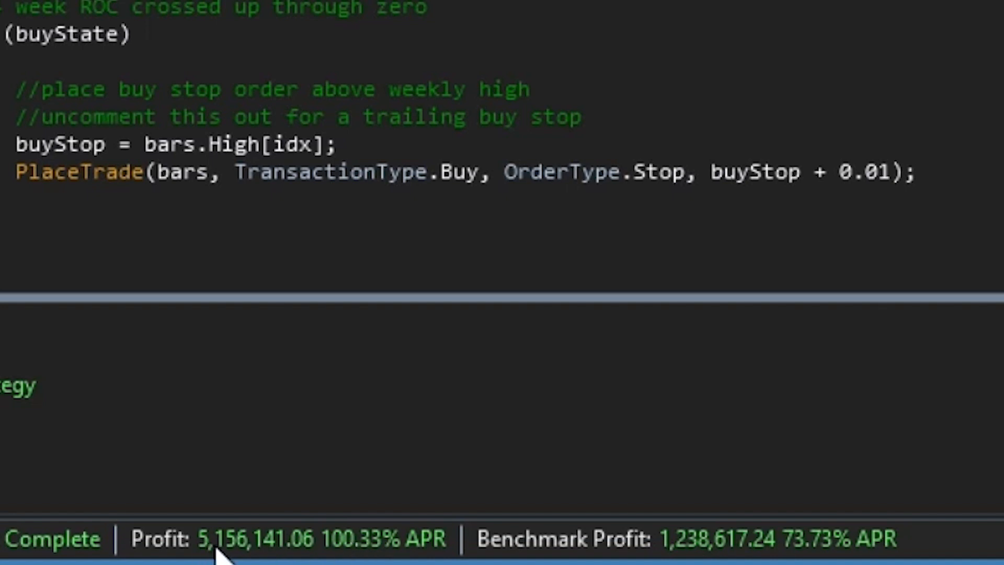
mouse_move(394, 374)
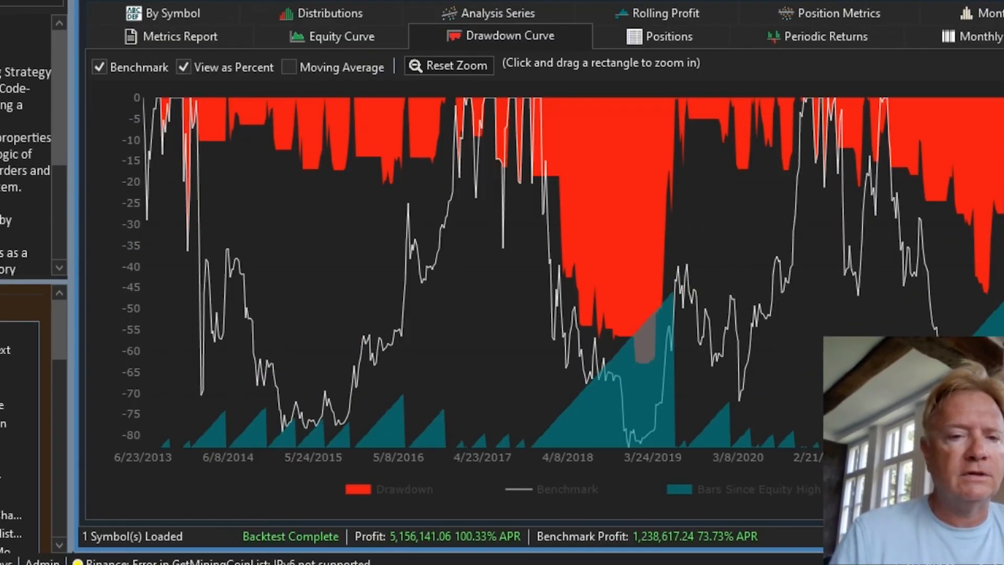
Show the trailing-buy-stop run's 33 BTC.USD positions on the price chart
left_click(438, 102)
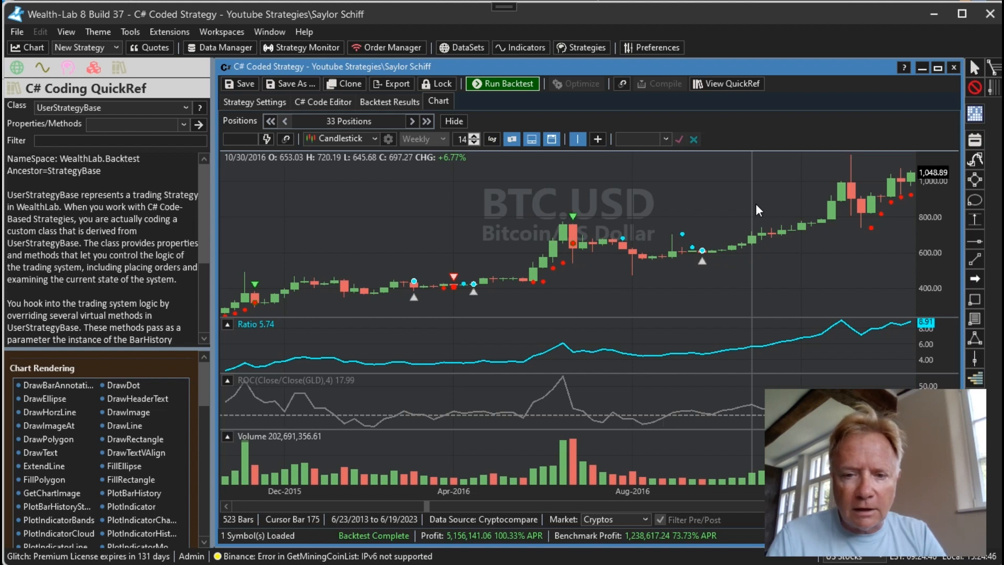
mouse_move(682, 237)
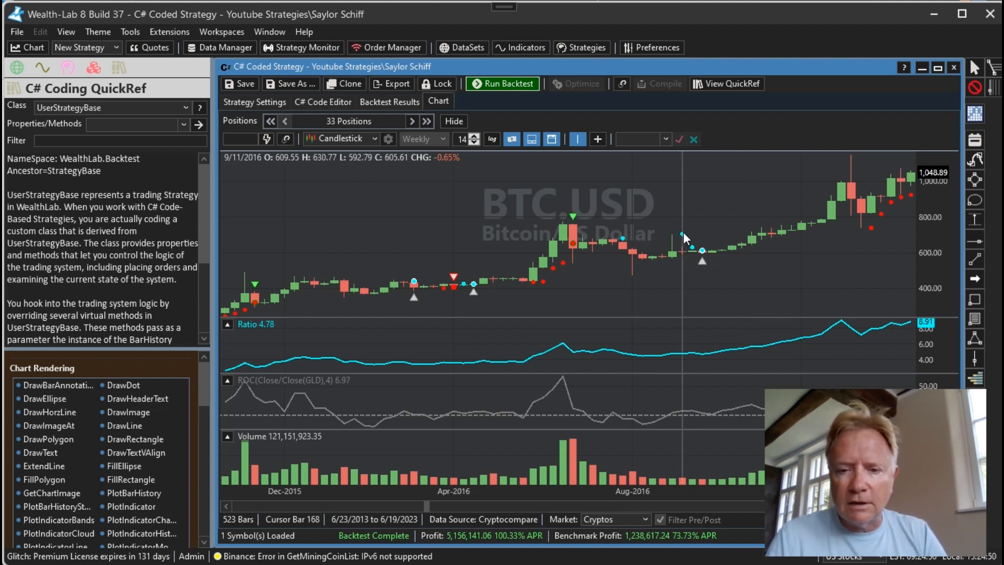
mouse_move(714, 259)
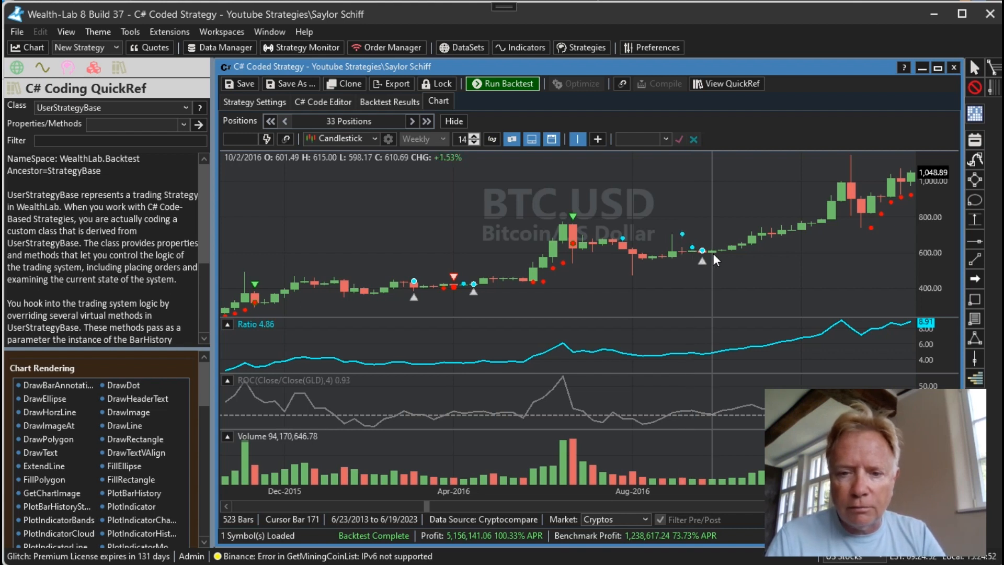
mouse_move(683, 235)
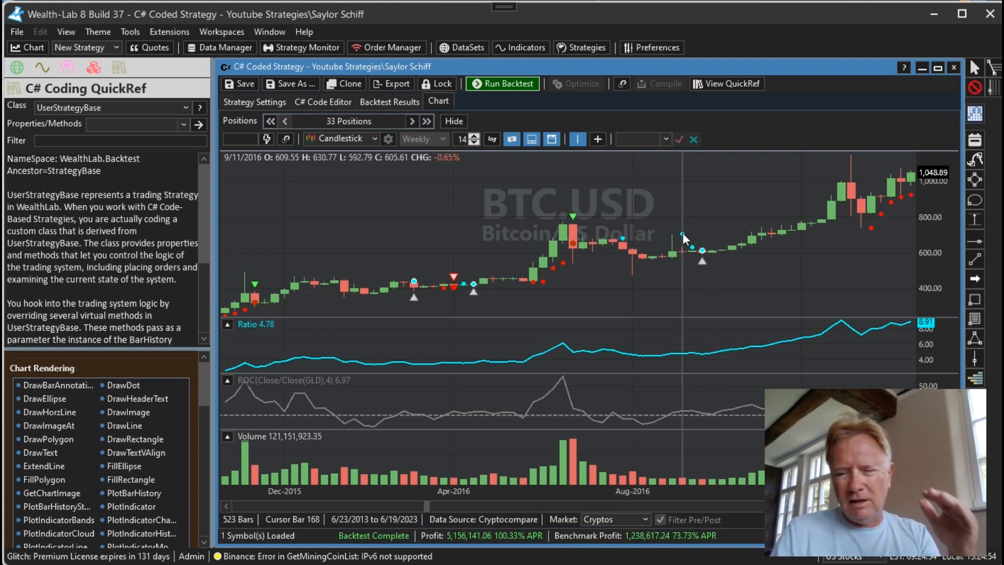
mouse_move(708, 237)
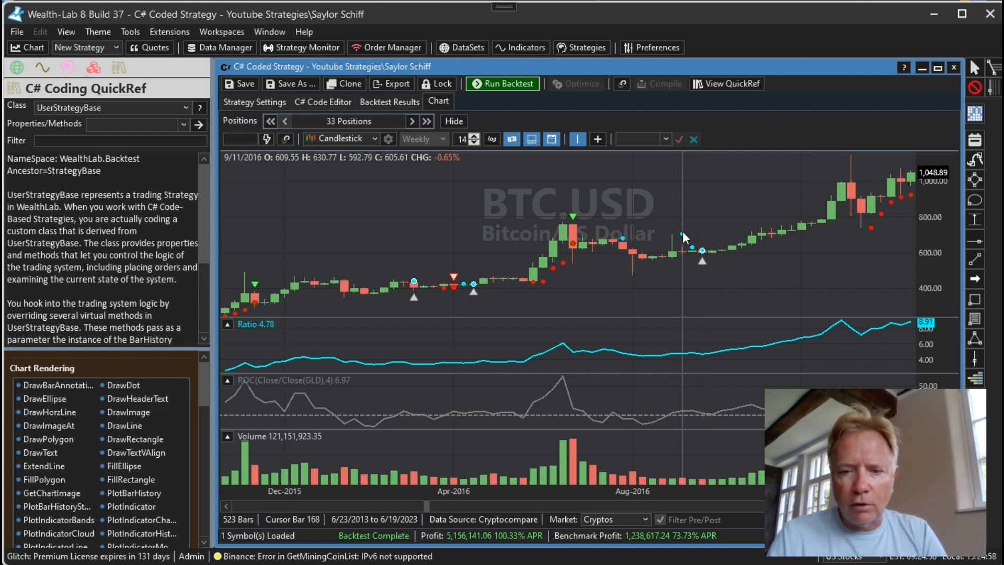
mouse_move(703, 237)
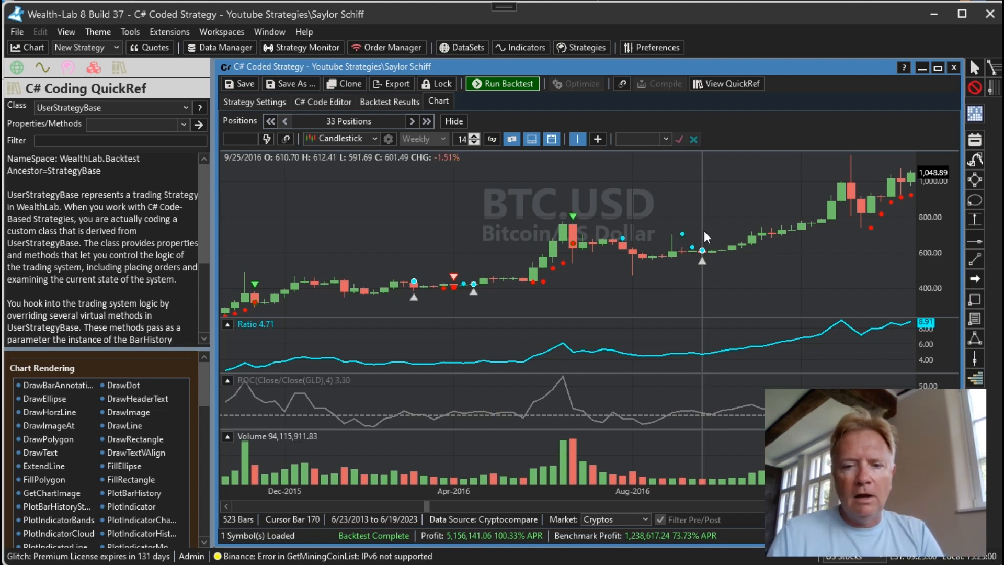
mouse_move(684, 238)
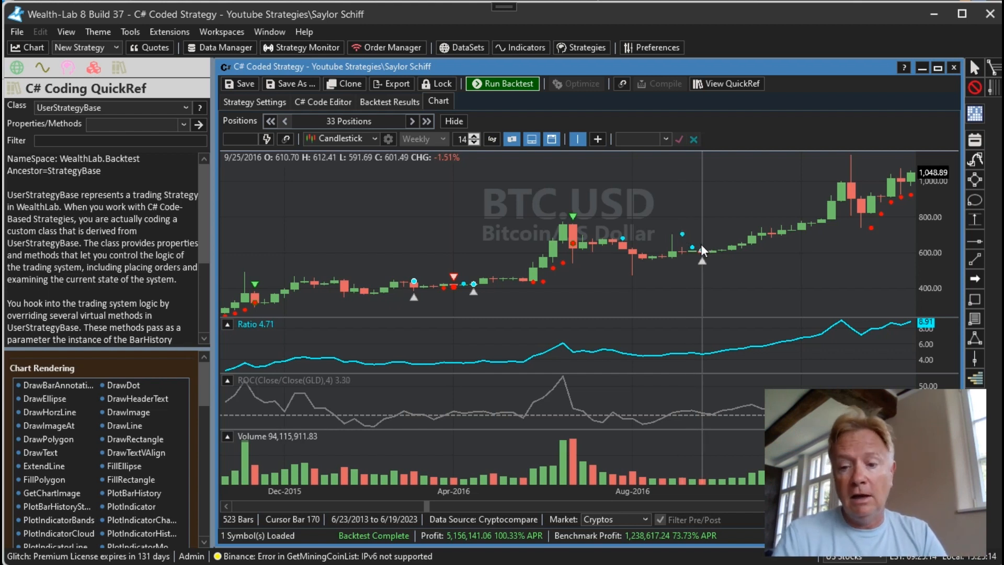
mouse_move(704, 271)
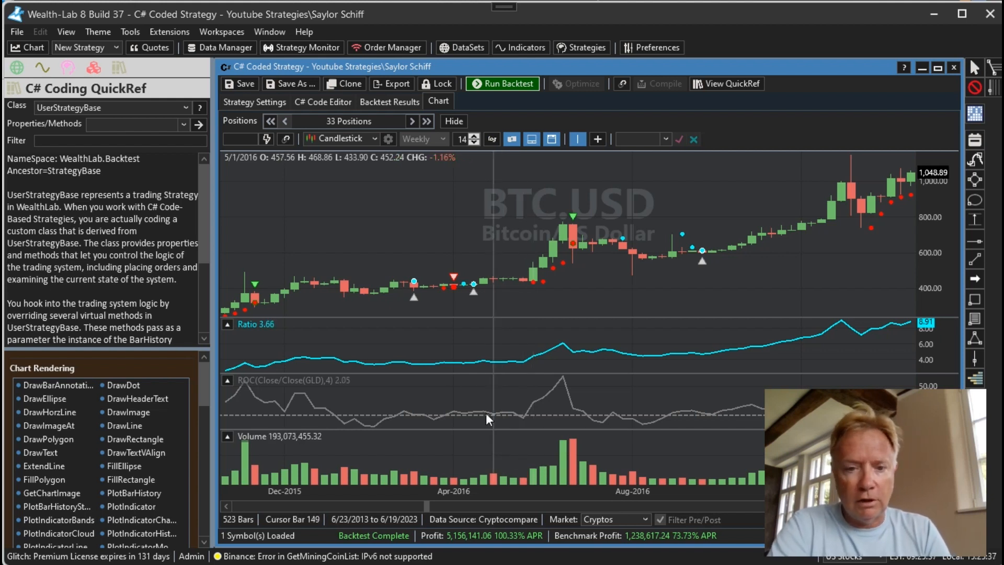
mouse_move(489, 407)
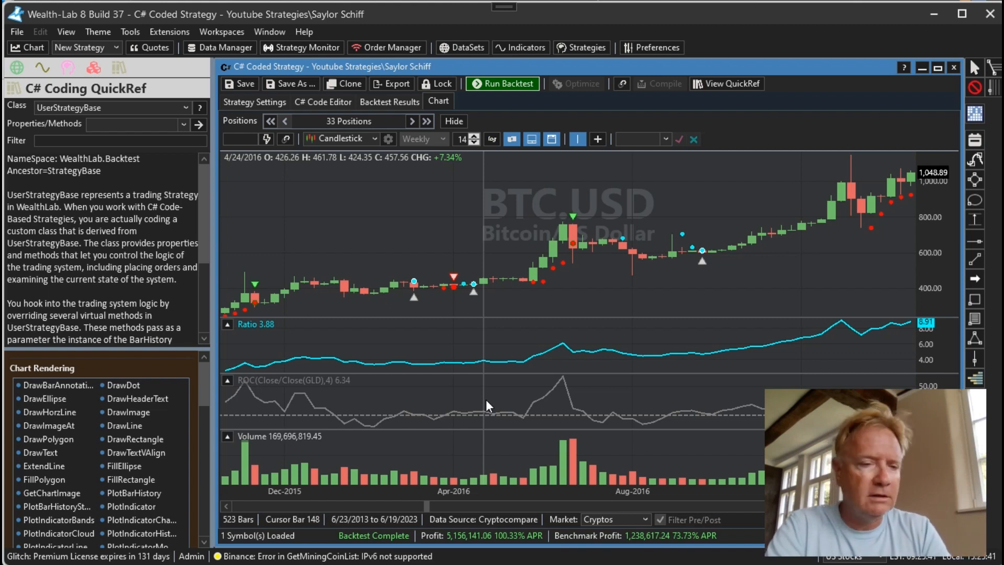
Select the Youtube Strategies folder in the saved strategy library
left_click(67, 67)
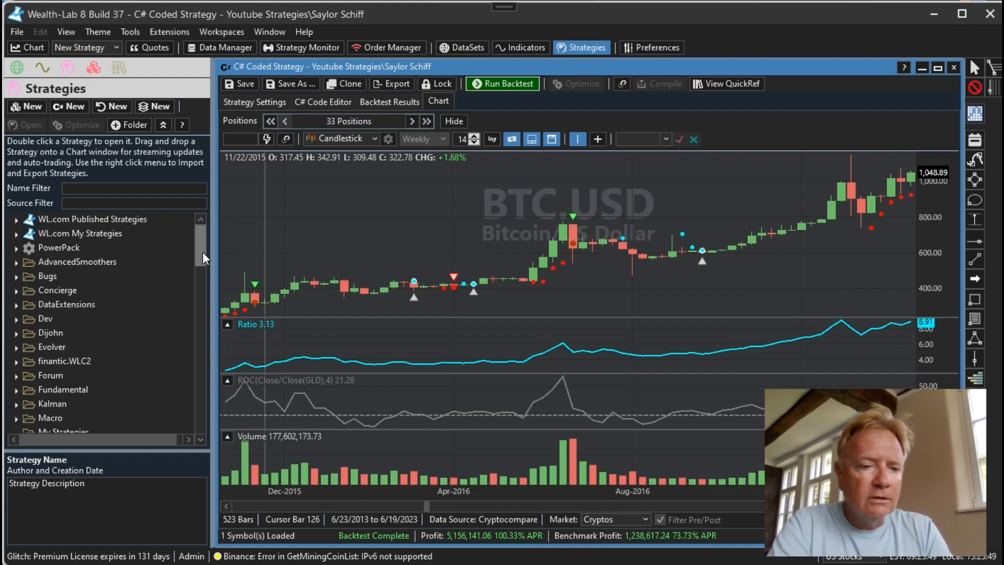
scroll("down", 3)
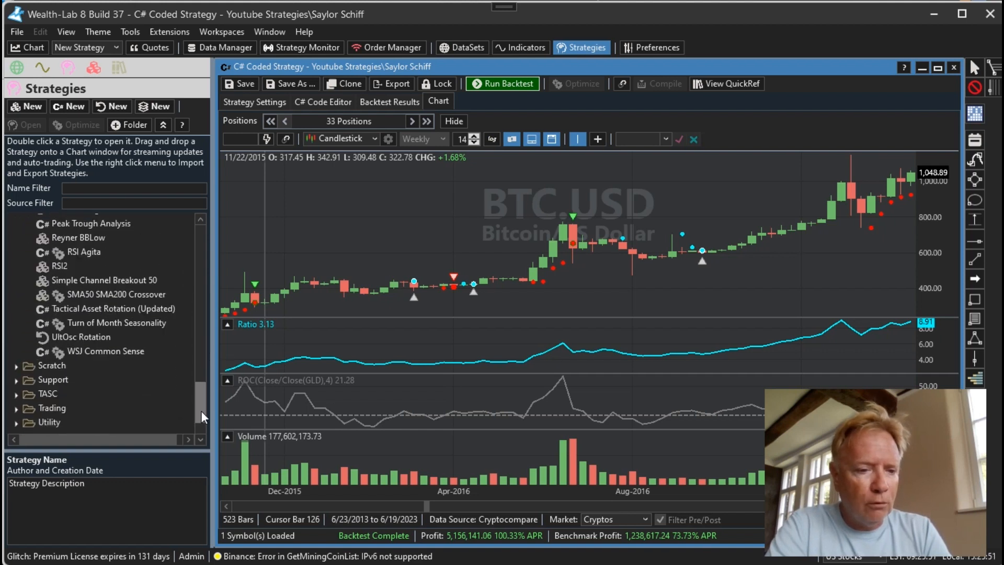
scroll("down", 3)
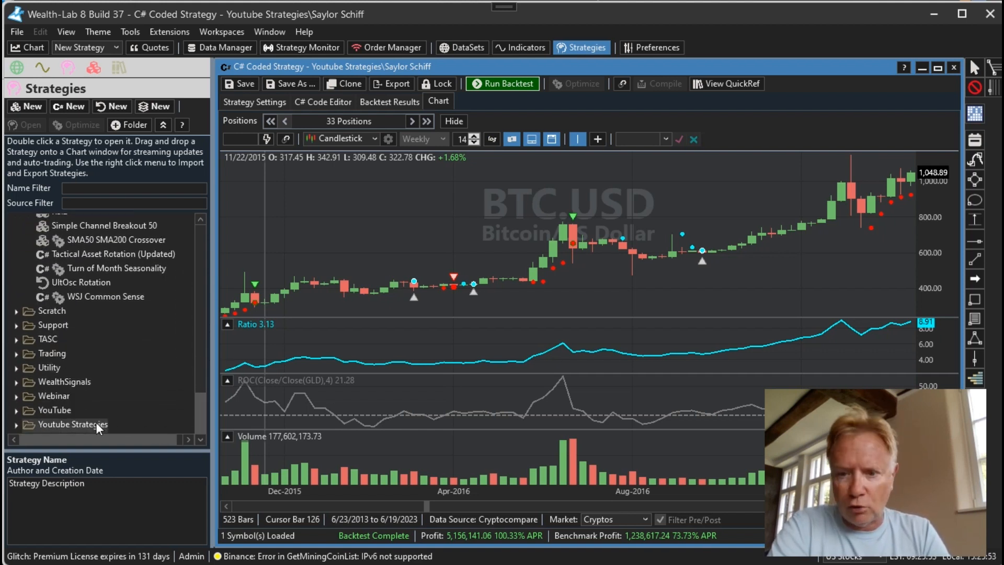
left_click(74, 423)
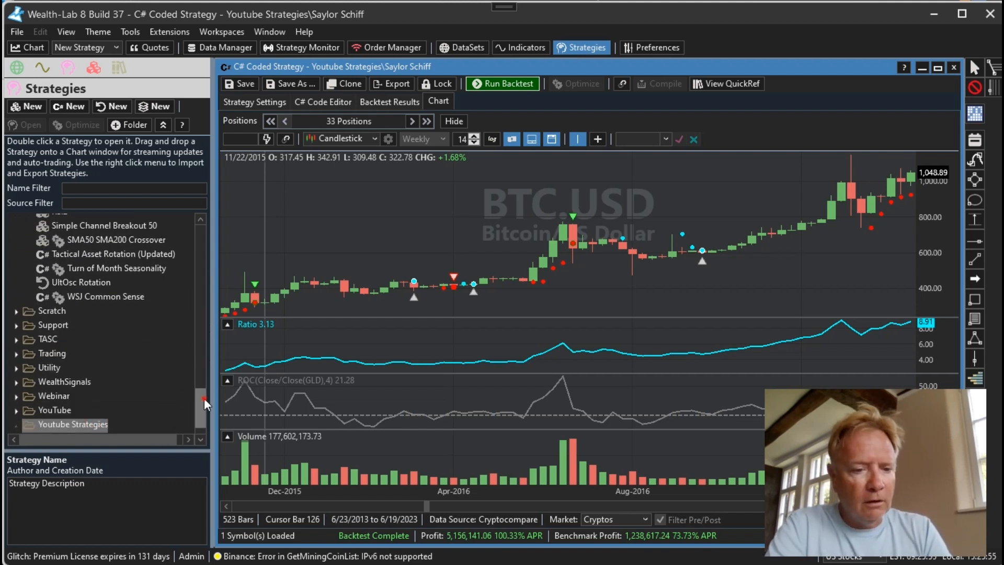